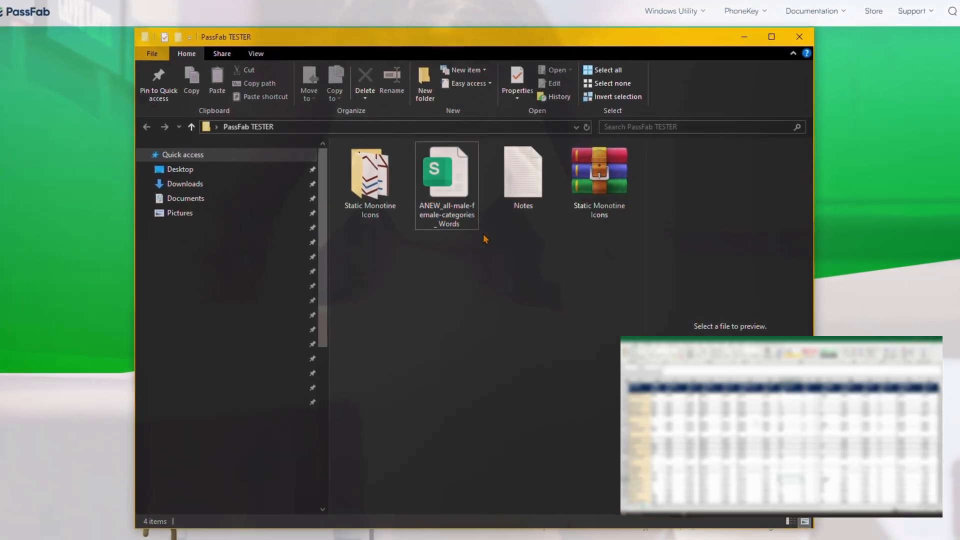
Step: Try opening the password-protected ANEW workbook
double_click(446, 170)
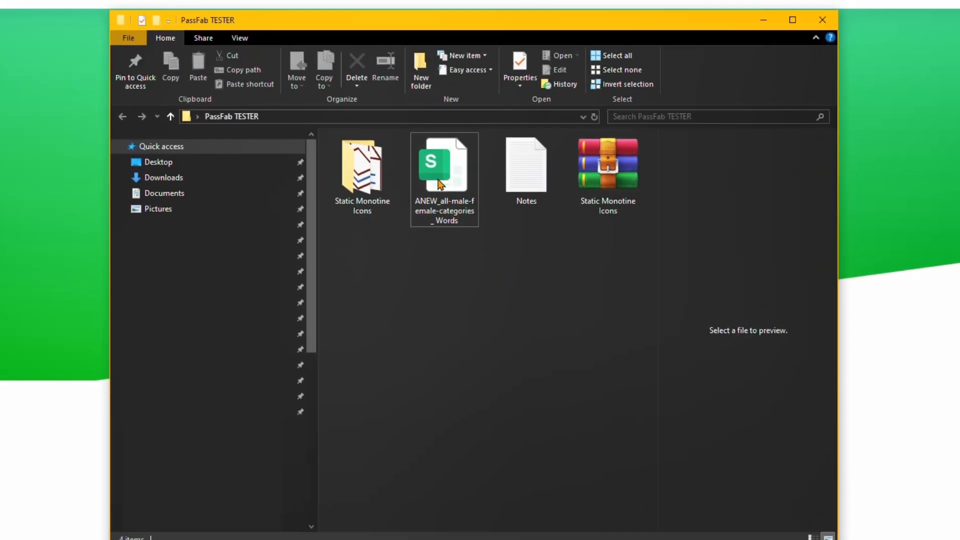
mouse_move(436, 172)
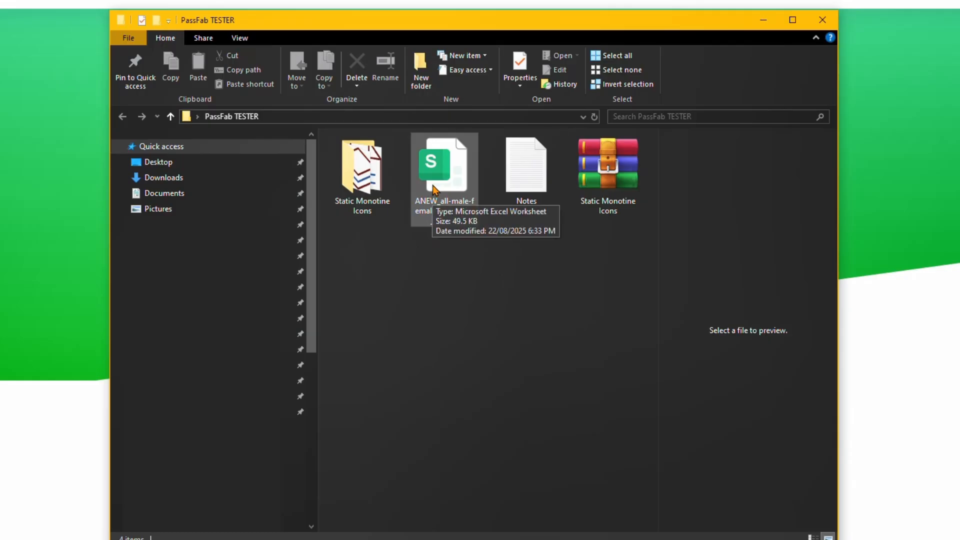
click(444, 165)
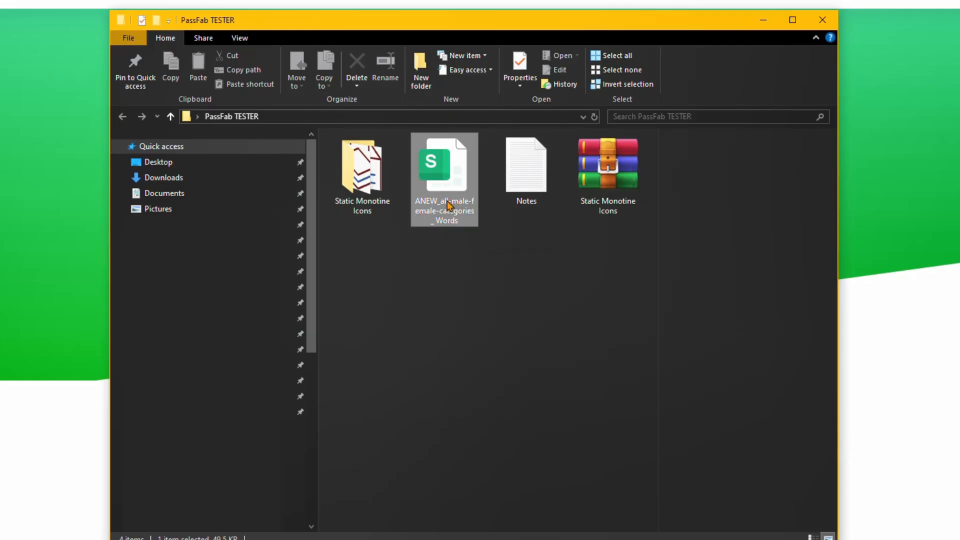
double_click(444, 164)
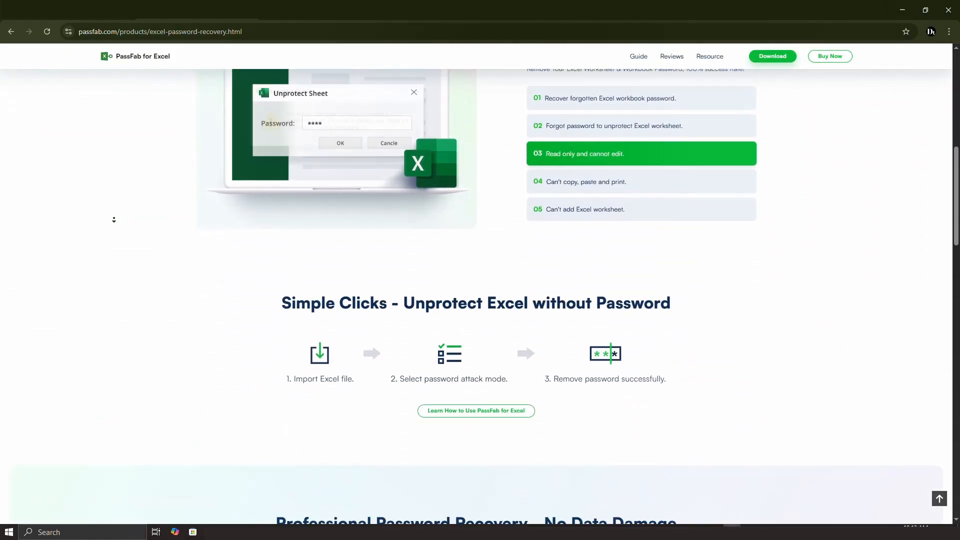
Step: Browse the PassFab for Excel product page and download the free trial
scroll(down, 3)
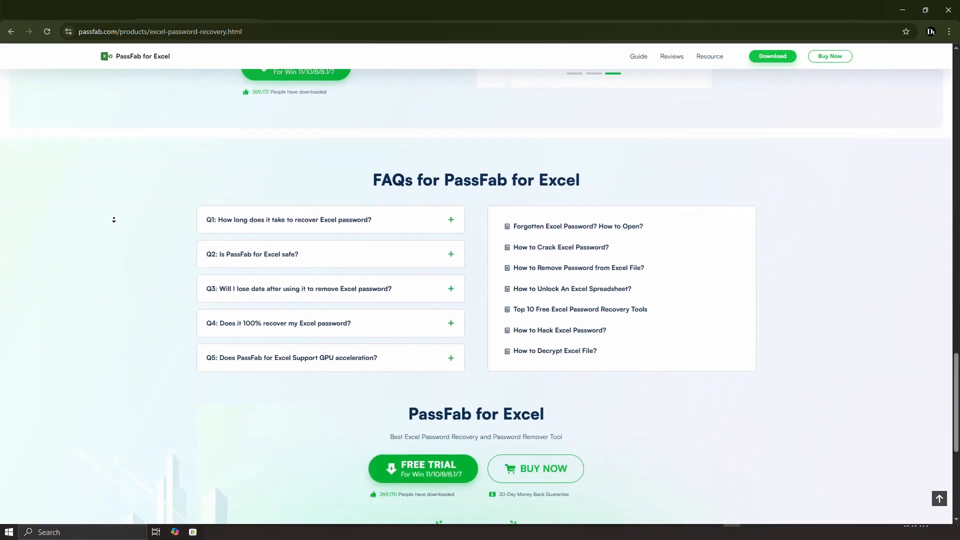
scroll(down, 3)
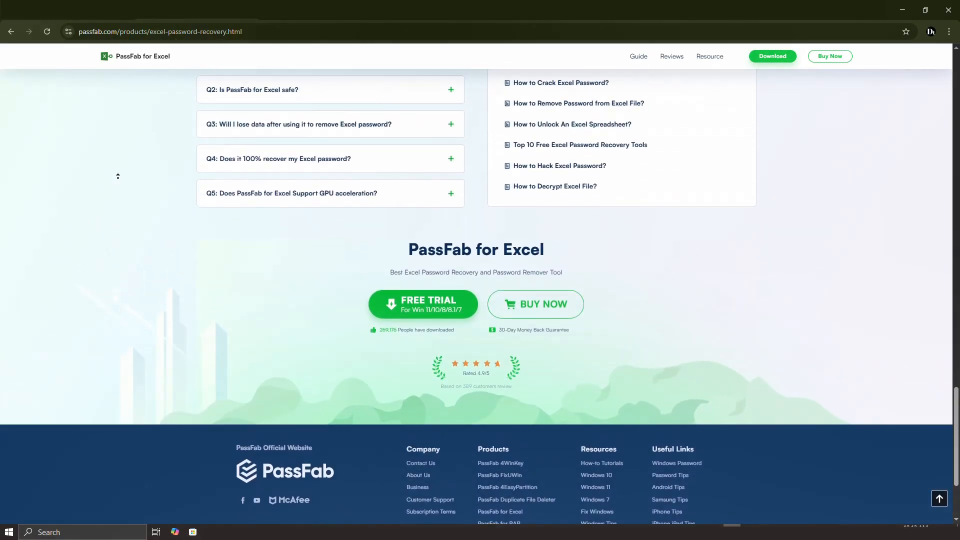
scroll(up, 3)
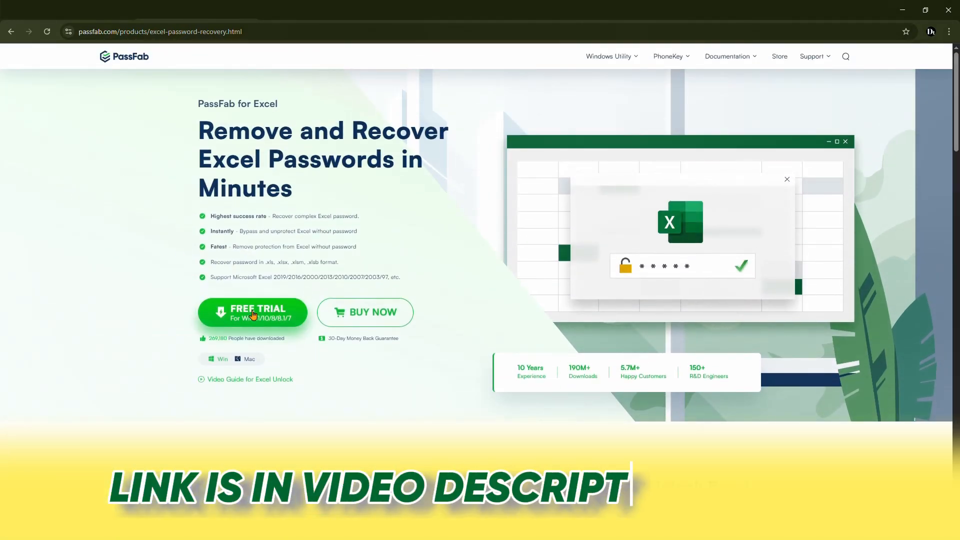
scroll(down, 3)
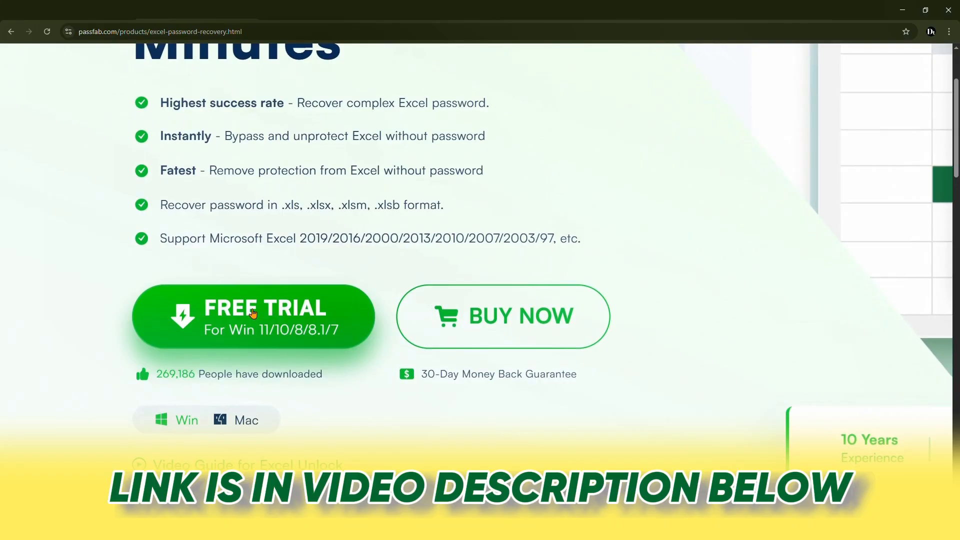
click(253, 316)
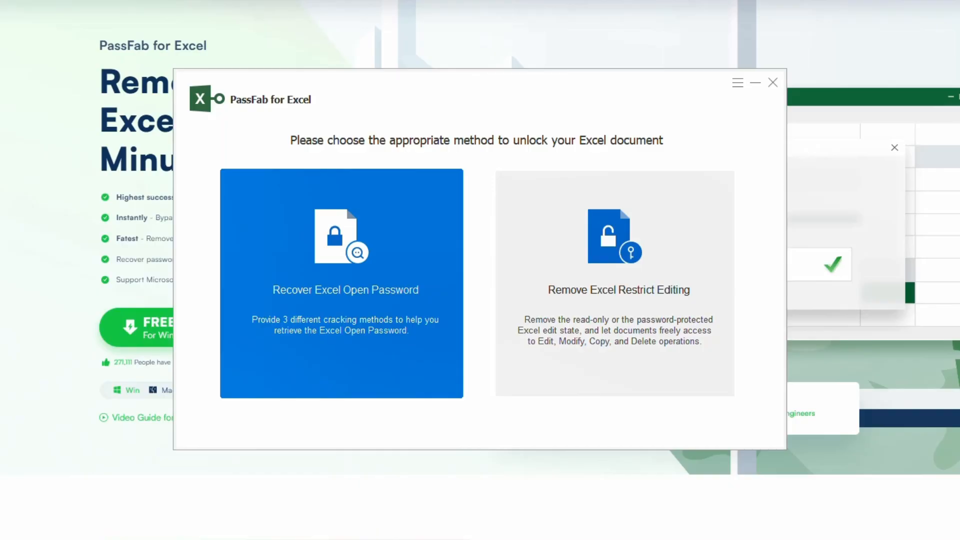
Step: Choose the Recover Excel Open Password mode in PassFab for Excel
click(614, 281)
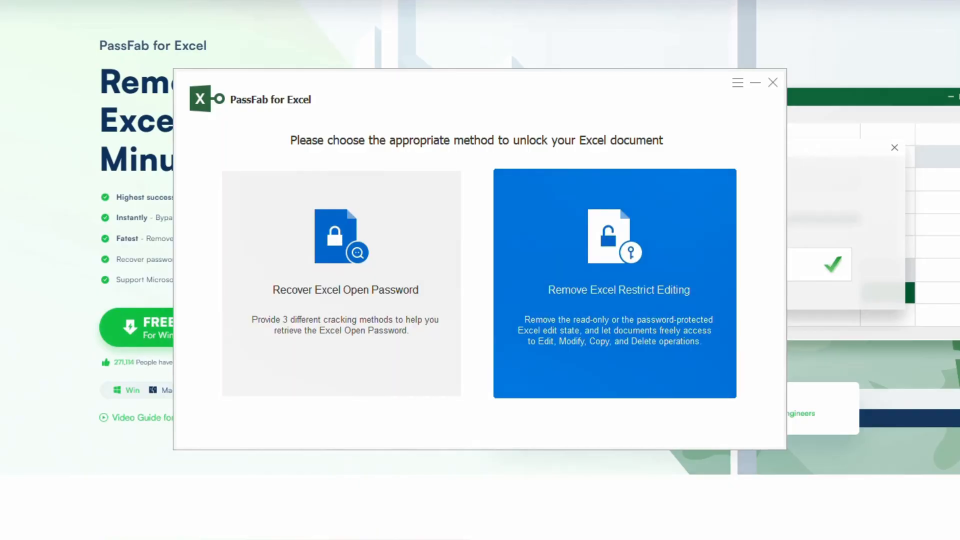
click(341, 281)
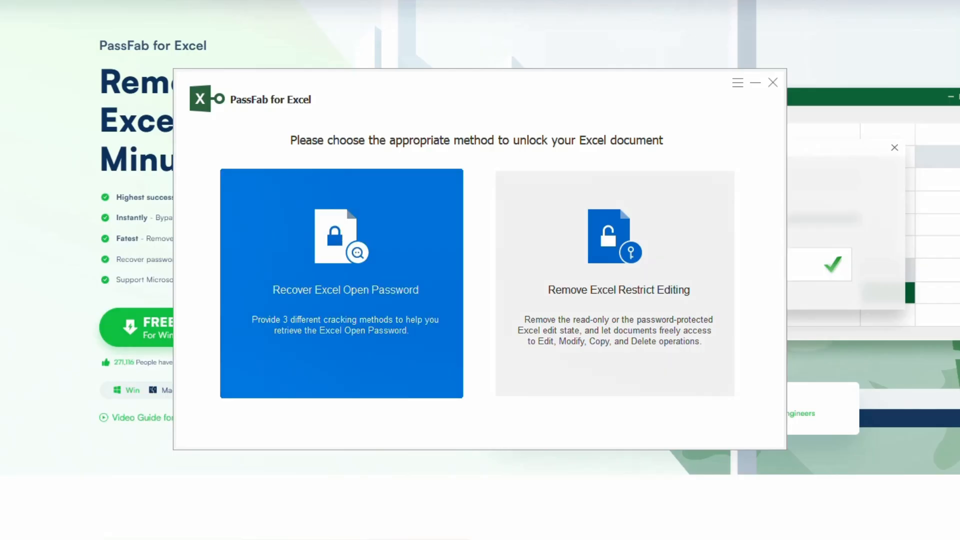
click(614, 282)
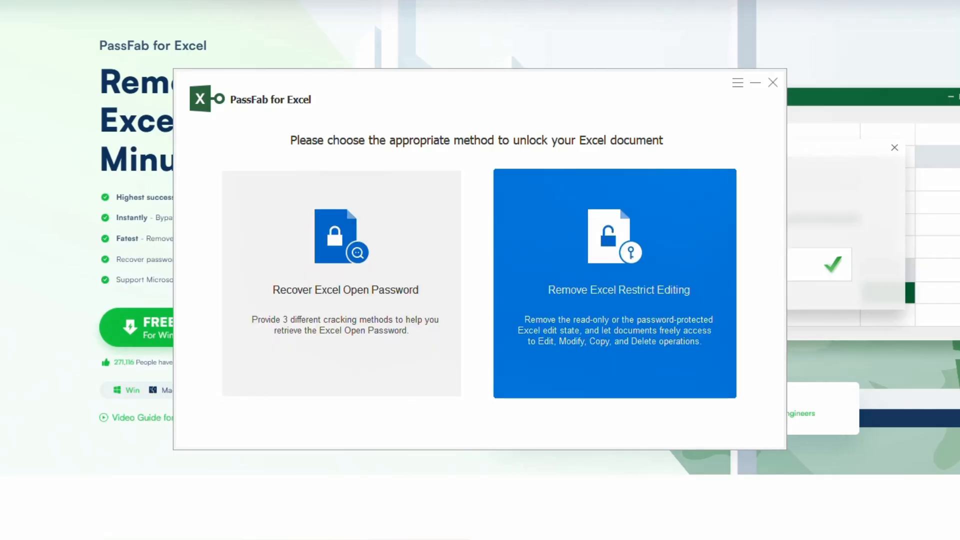
click(341, 283)
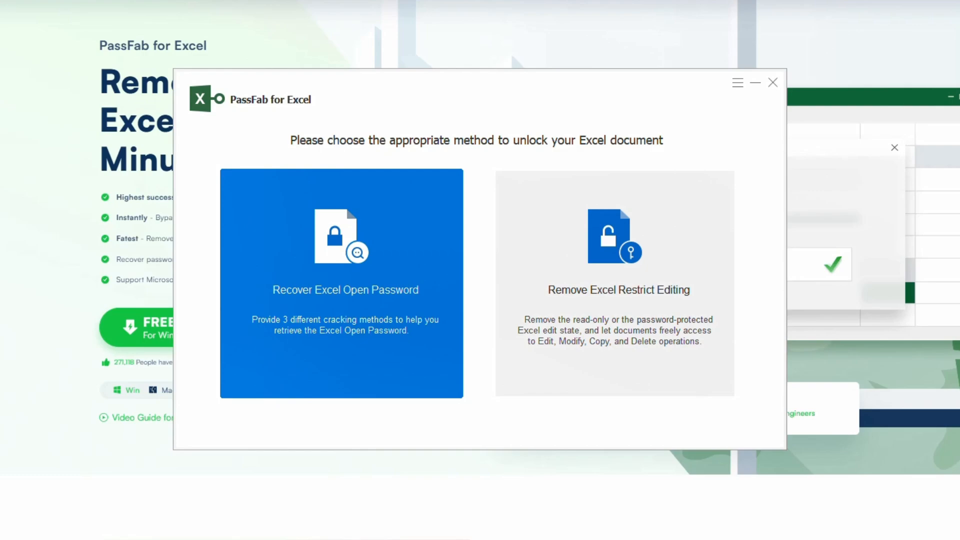
click(341, 281)
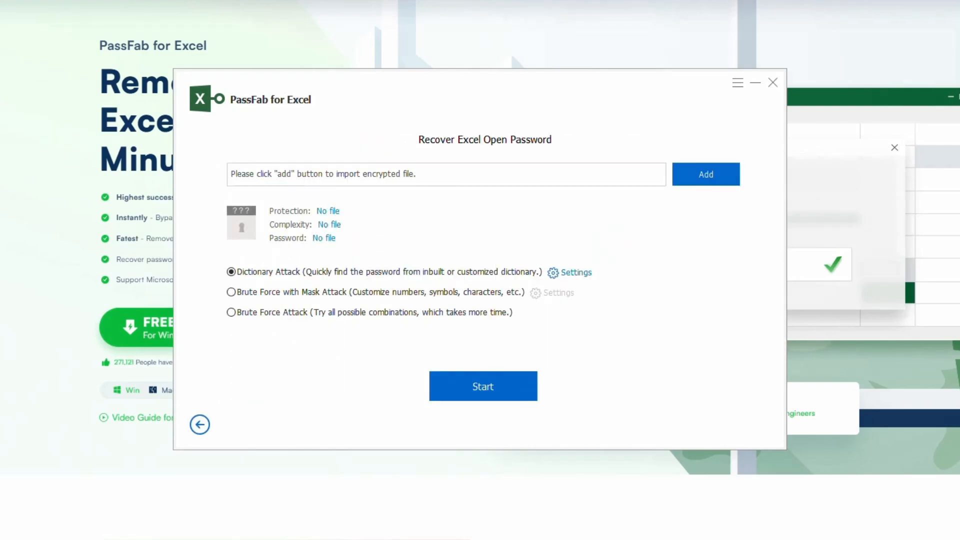
Step: Import the encrypted ANEW workbook and confirm the dictionary attack settings
click(704, 174)
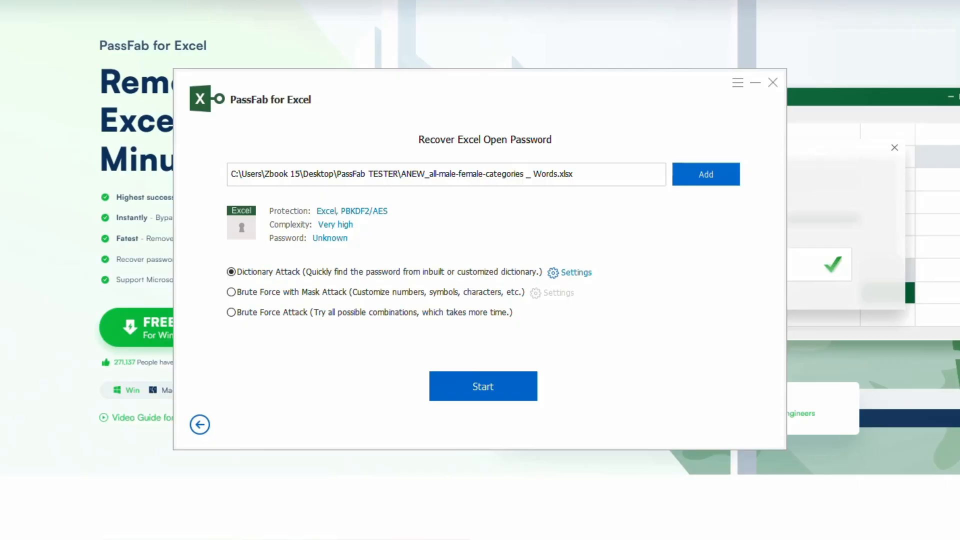
click(575, 272)
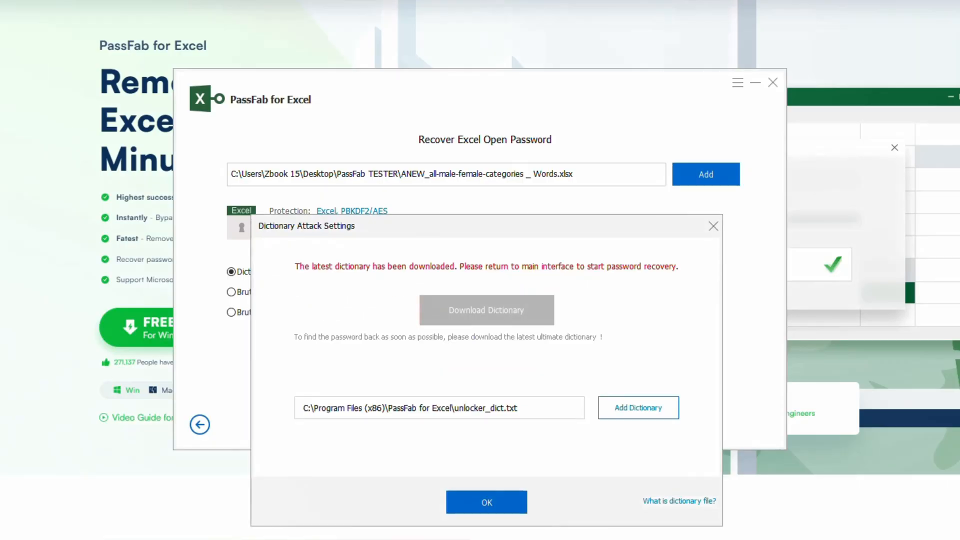
click(485, 502)
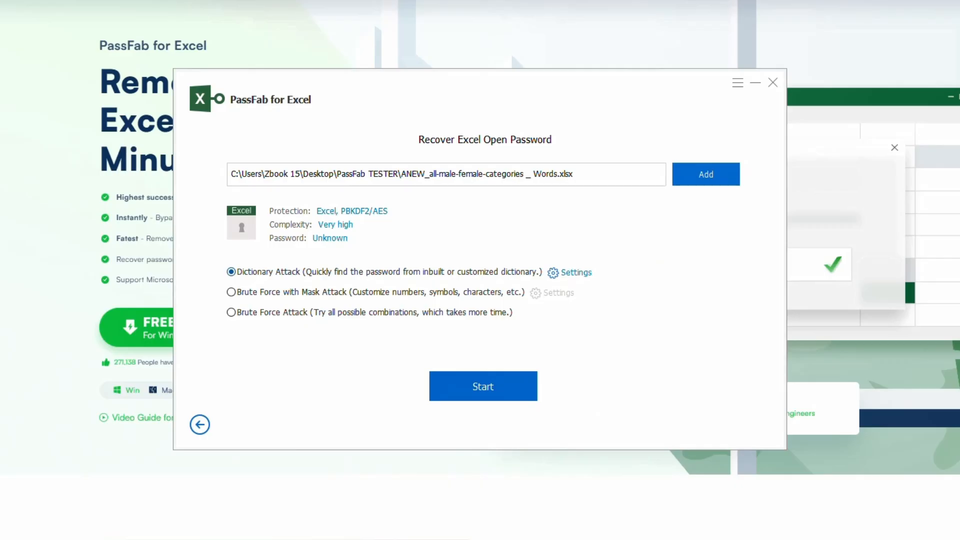
click(232, 292)
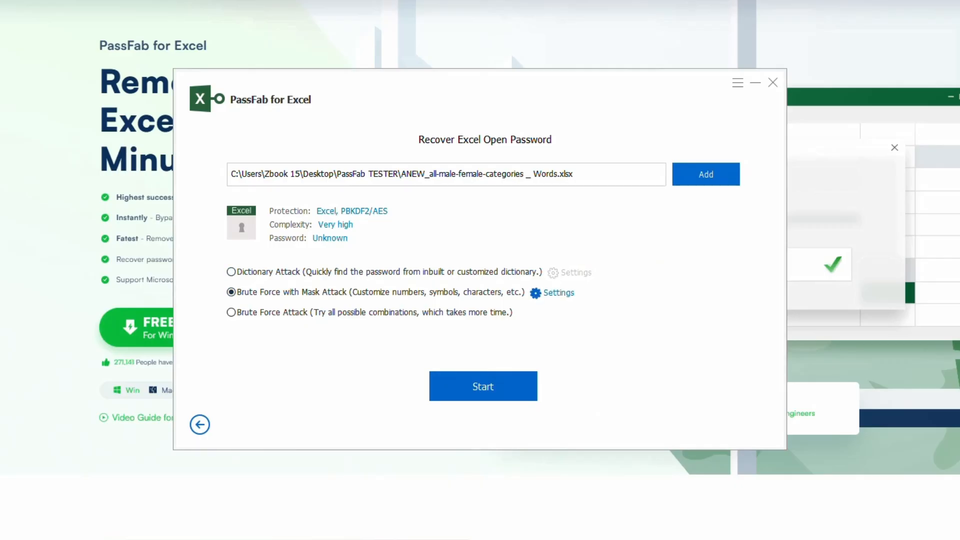
click(558, 292)
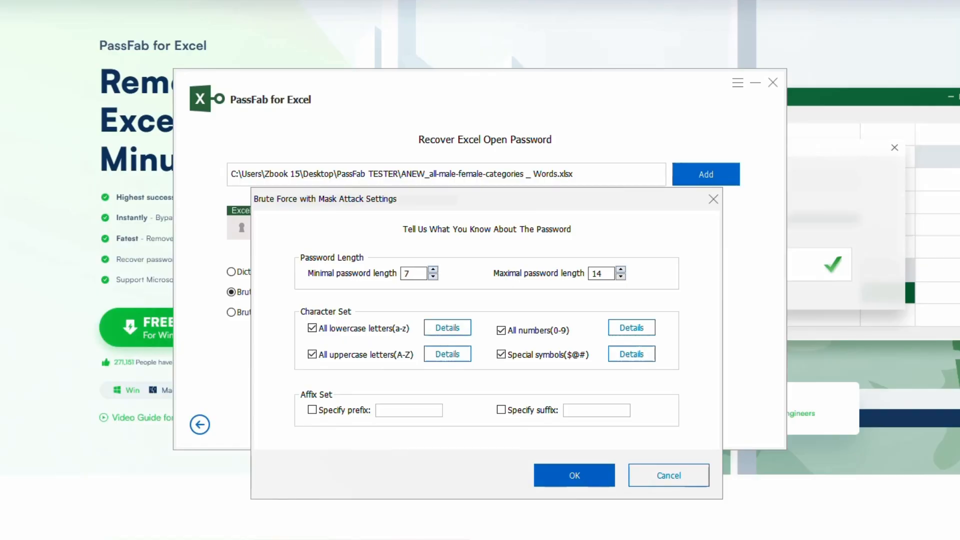
click(432, 269)
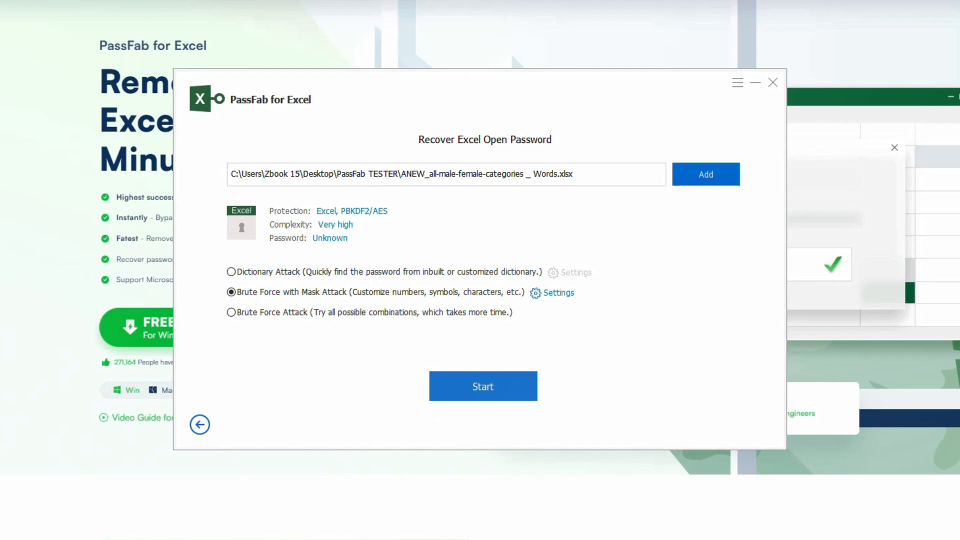
click(483, 386)
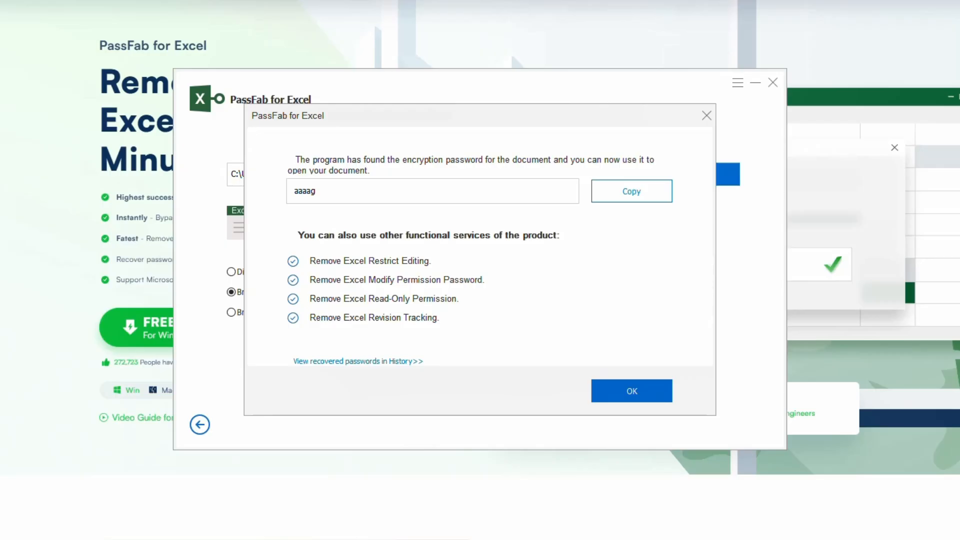
click(631, 191)
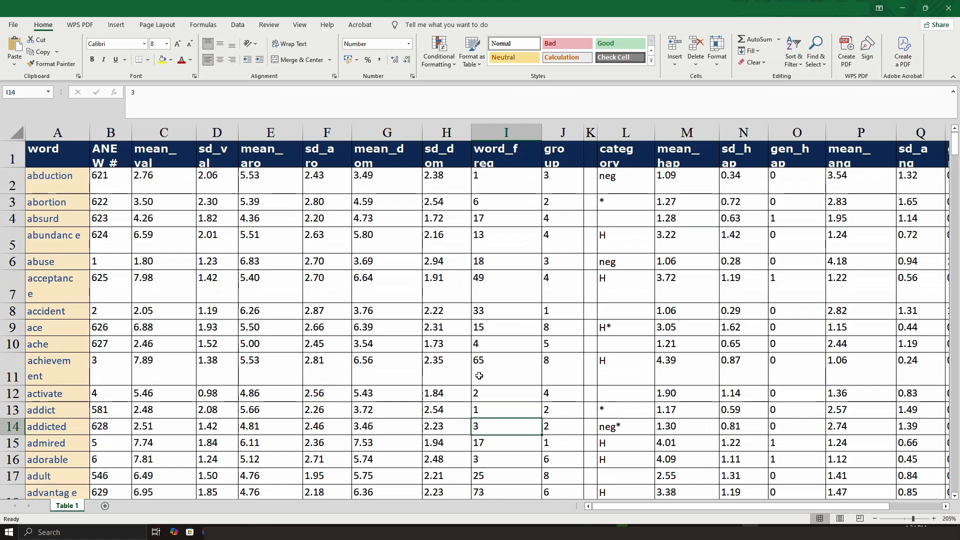
mouse_move(403, 256)
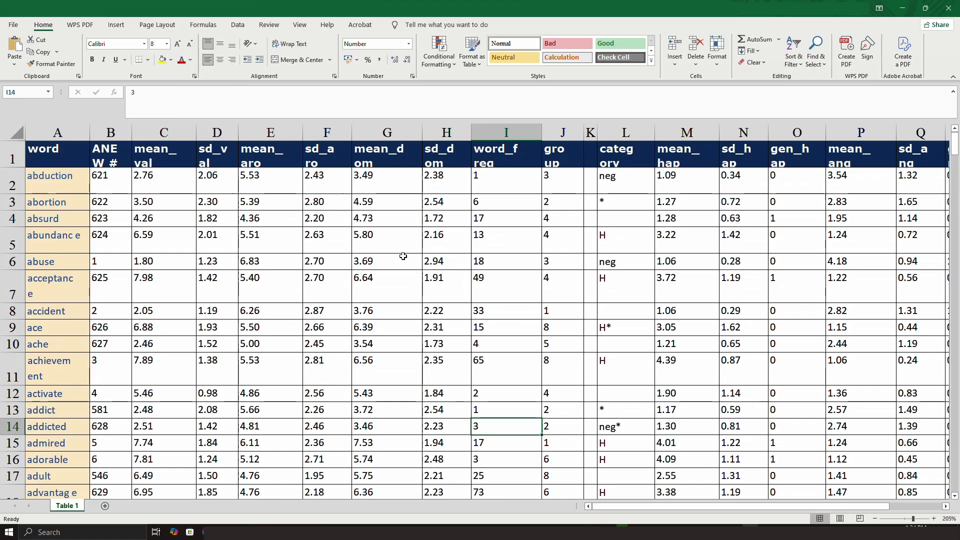